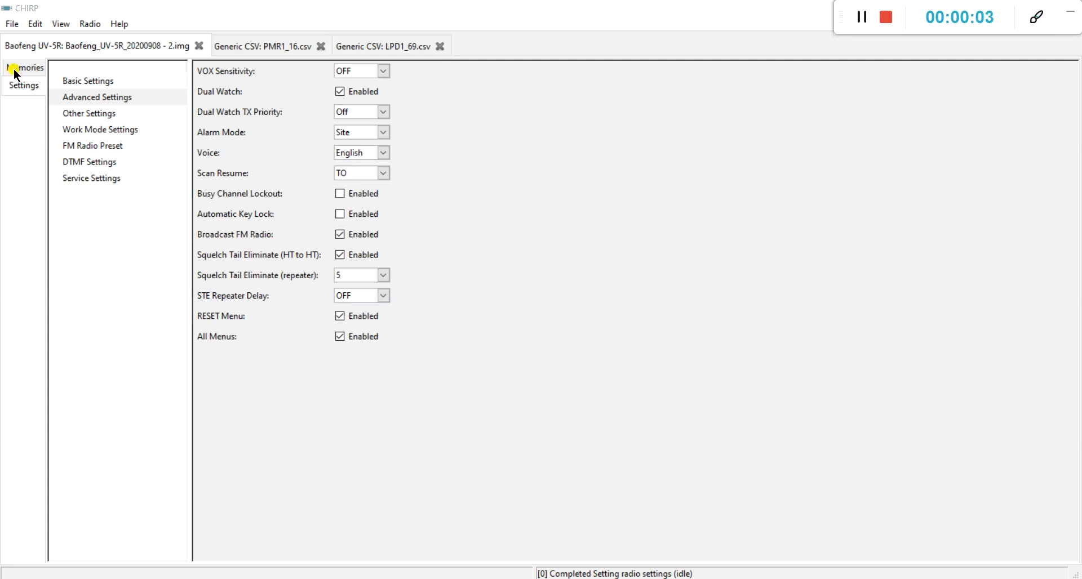
Review the channel memories and settings pages, then start File > Save As
left_click(26, 67)
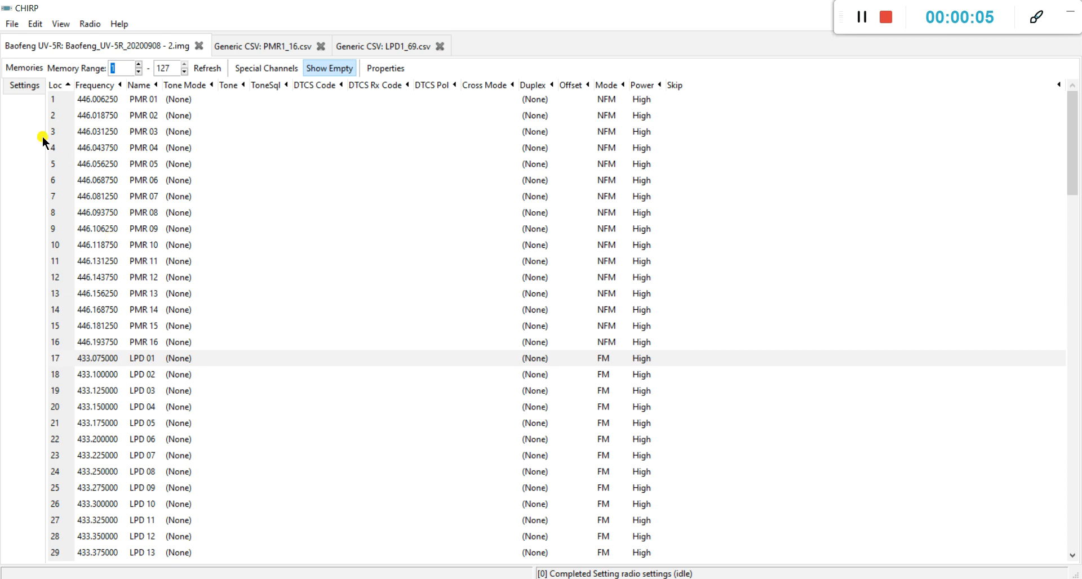
left_click(23, 85)
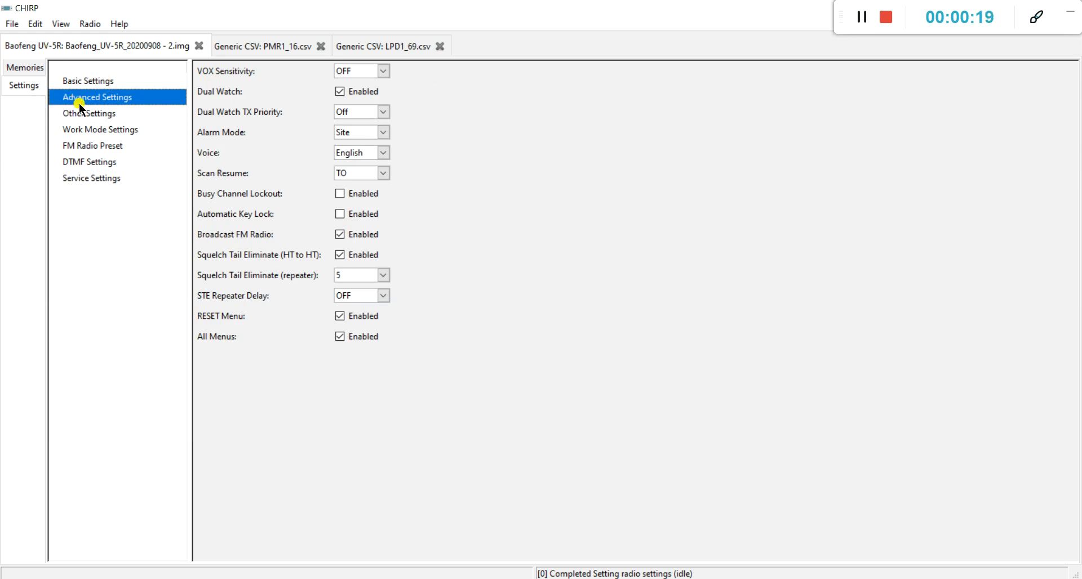
mouse_move(96, 89)
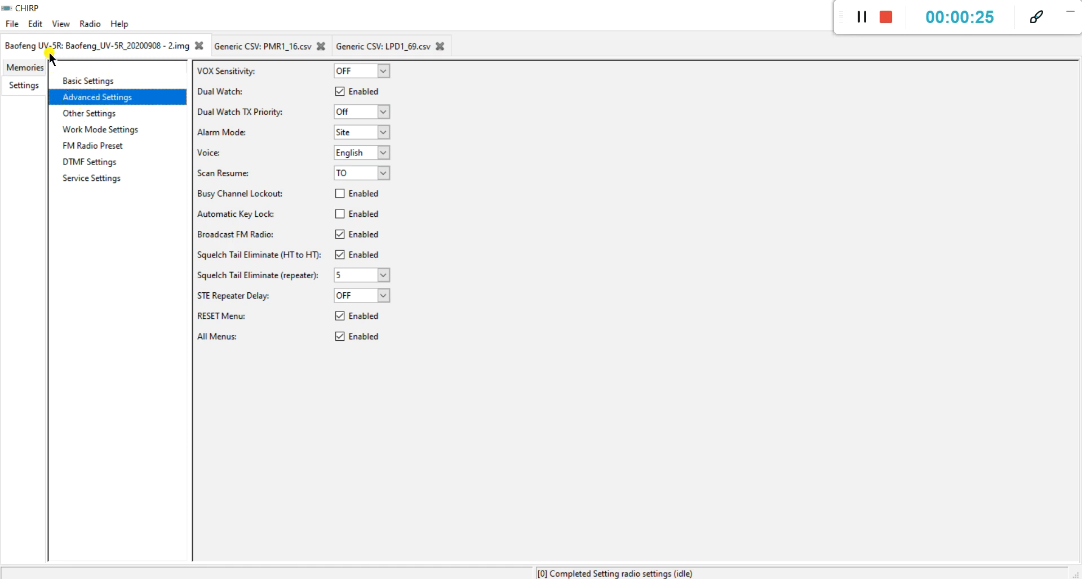
left_click(11, 24)
type("Baofeng_UV-5R_20200908-2.img")
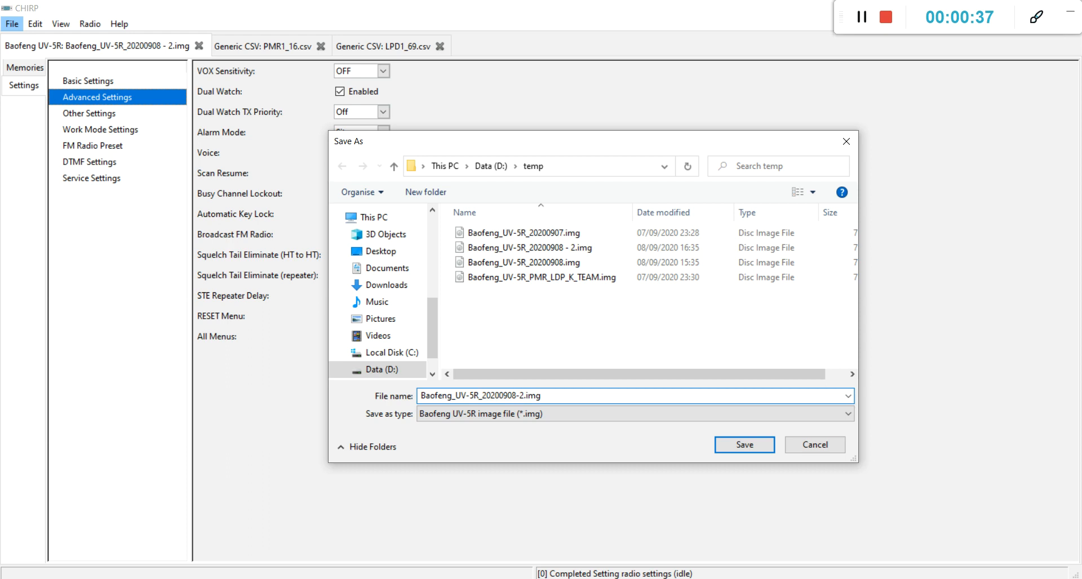
mouse_move(605, 191)
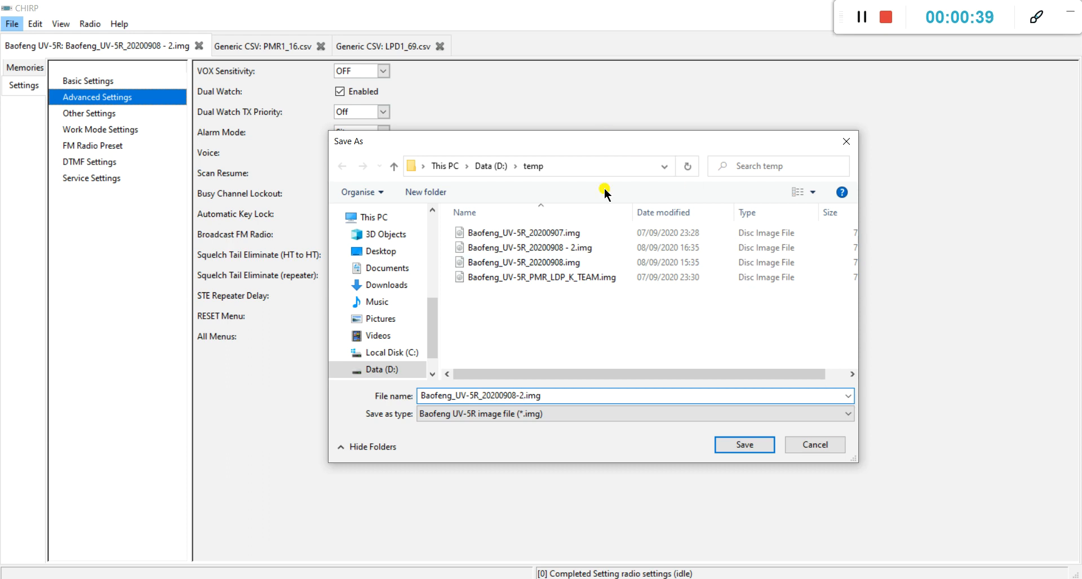
mouse_move(584, 345)
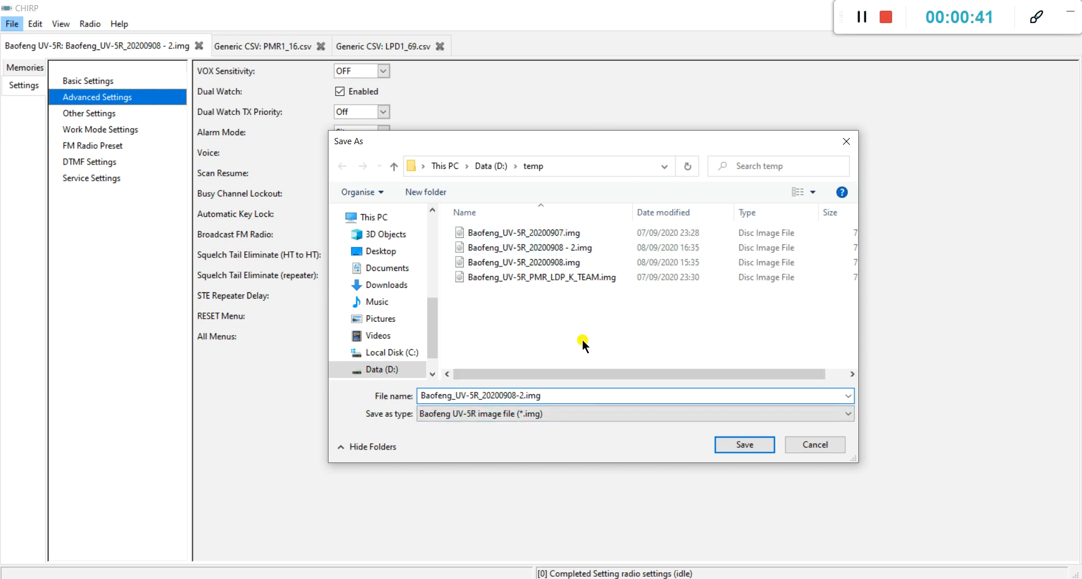
mouse_move(591, 443)
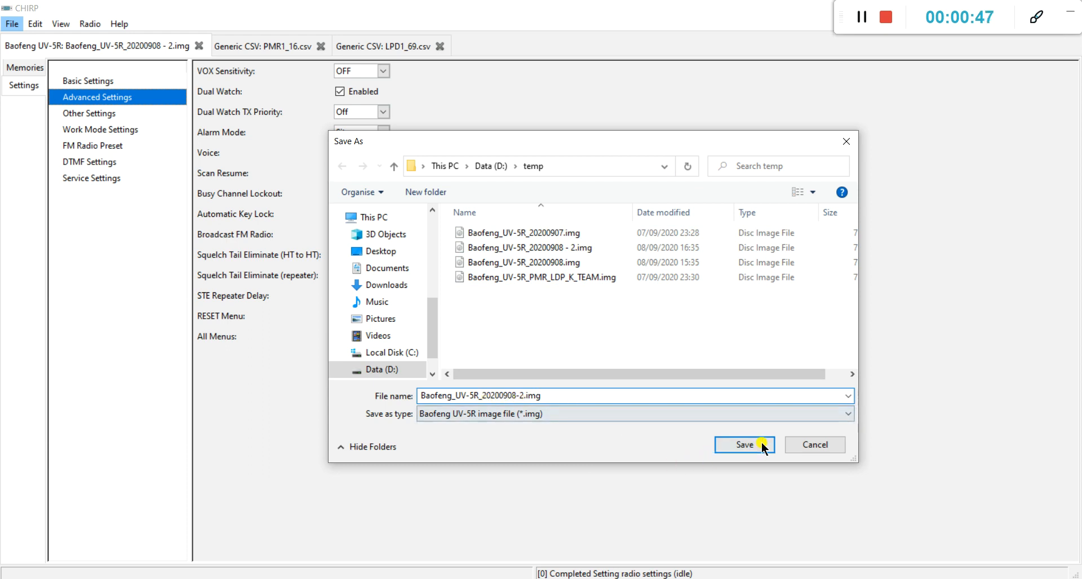
Save as Baofeng_UV-5R_20200908-2.img and start Upload To Radio
left_click(744, 444)
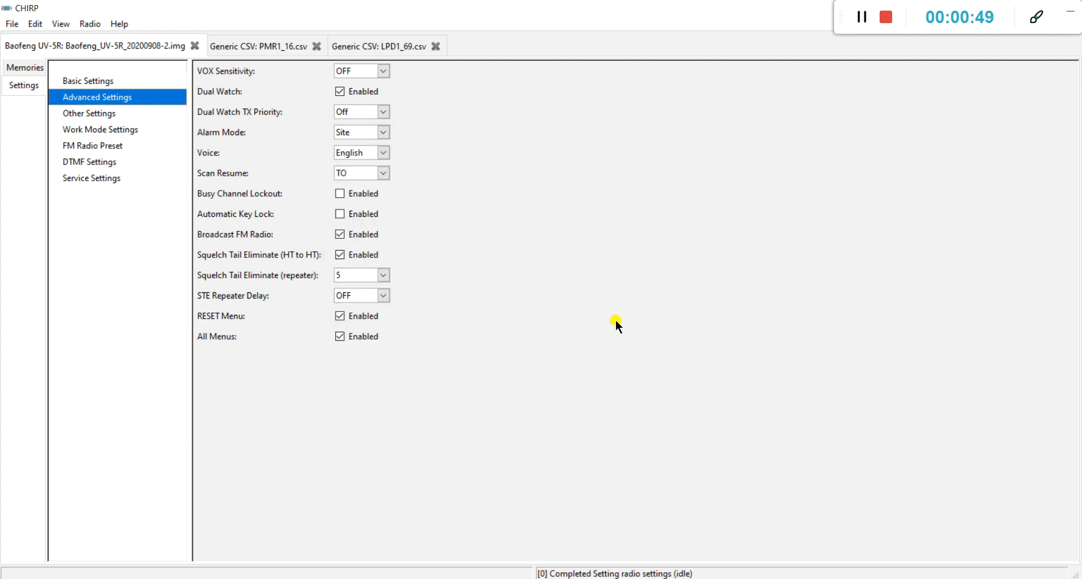
mouse_move(453, 112)
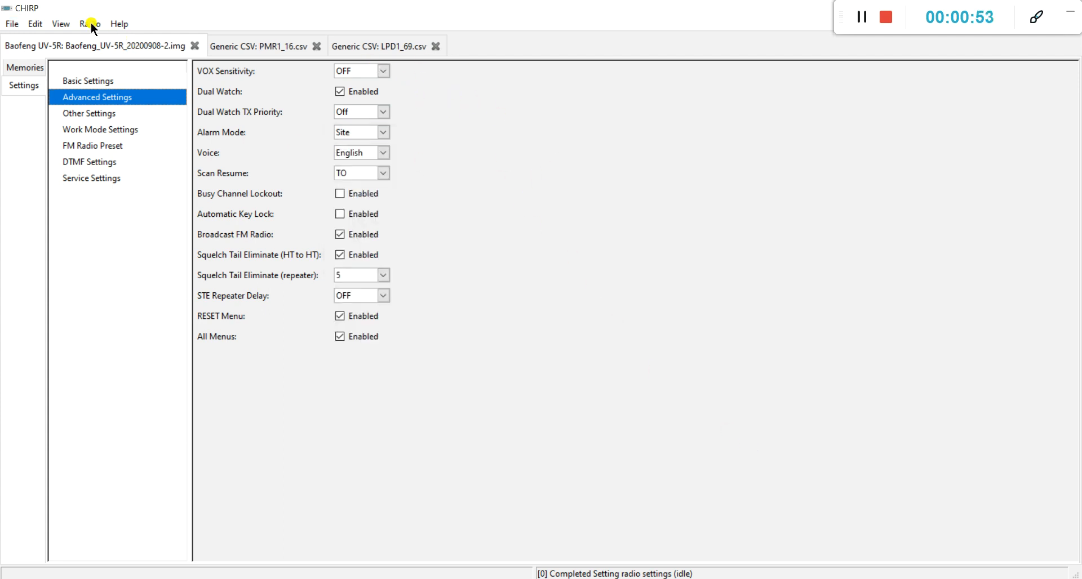
left_click(89, 24)
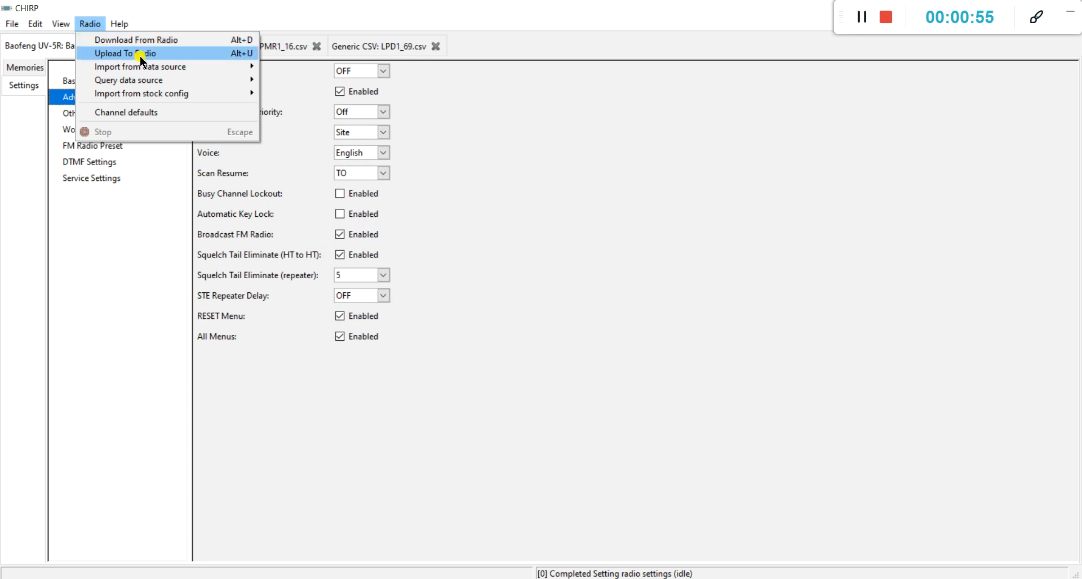
left_click(125, 53)
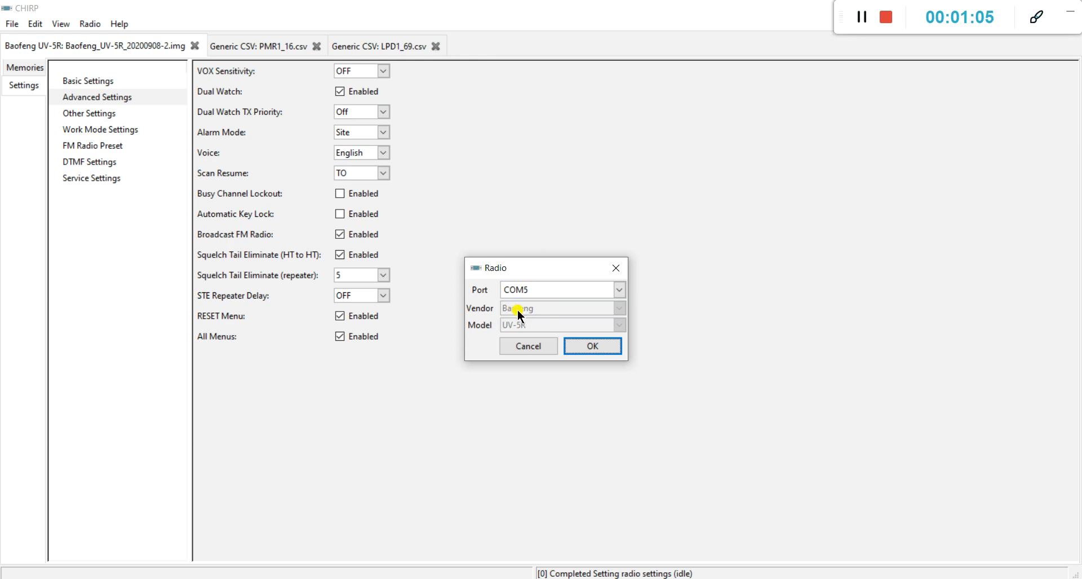
mouse_move(587, 318)
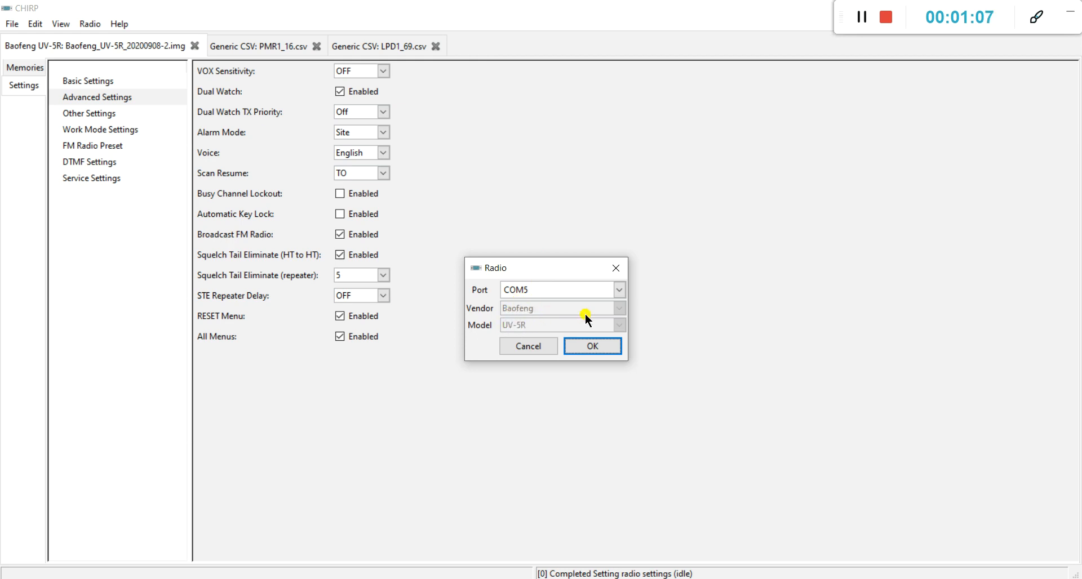
mouse_move(543, 272)
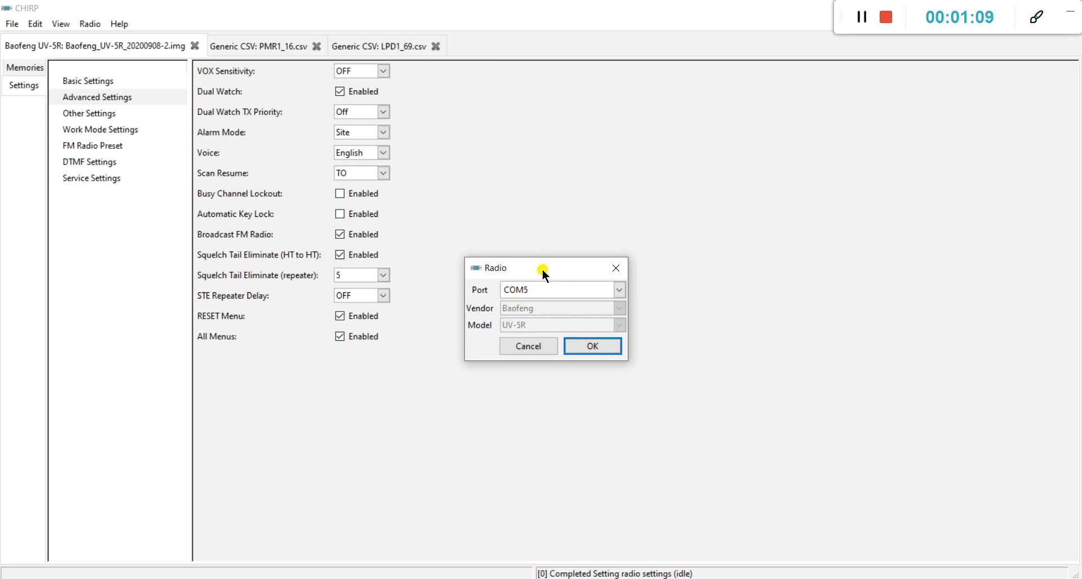
mouse_move(523, 216)
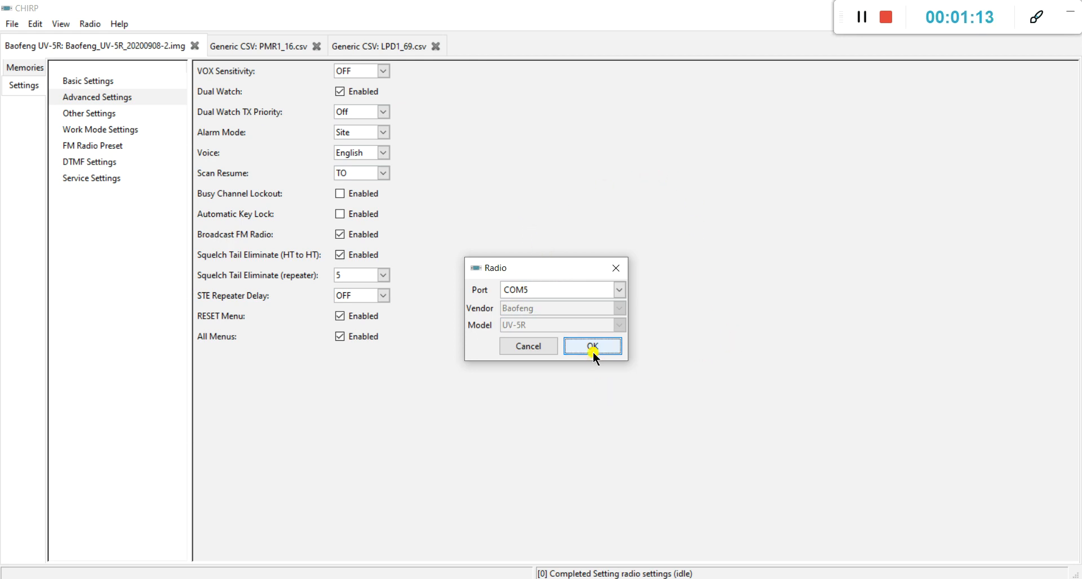
Confirm COM5 with Baofeng UV-5R and acknowledge the instructions to begin cloning
left_click(591, 345)
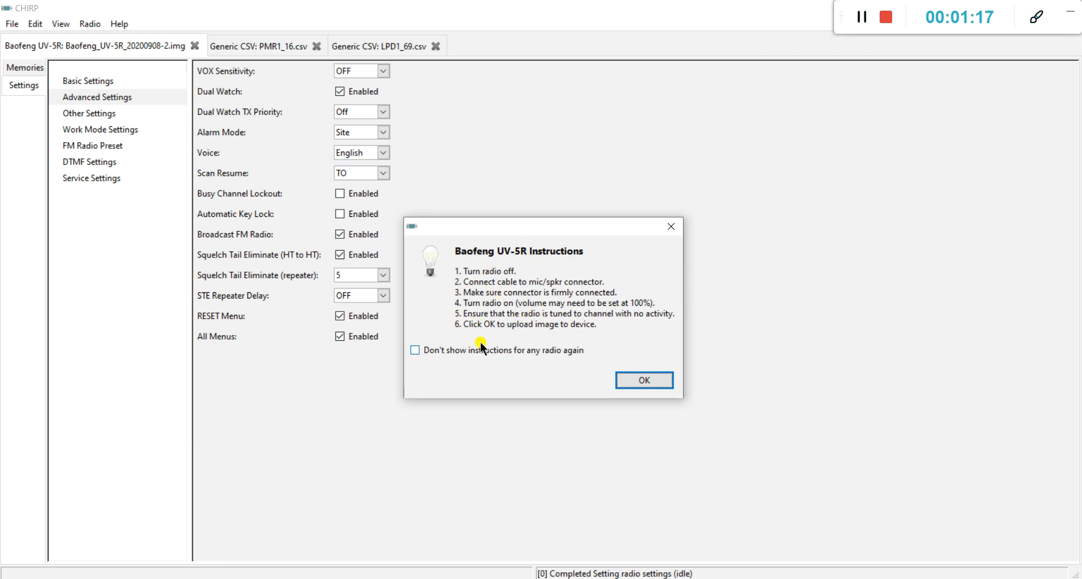
mouse_move(442, 358)
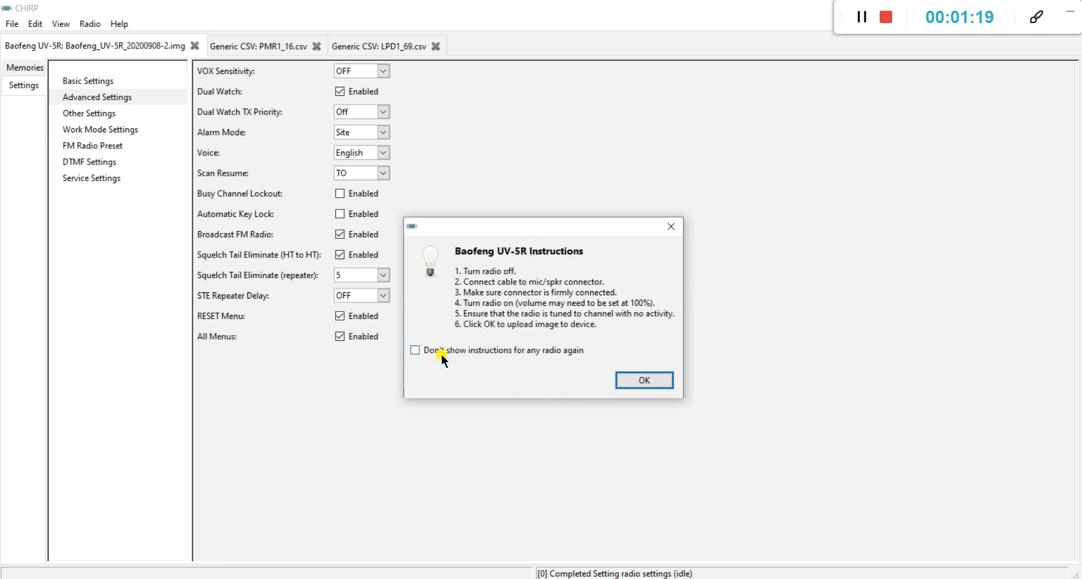
mouse_move(735, 269)
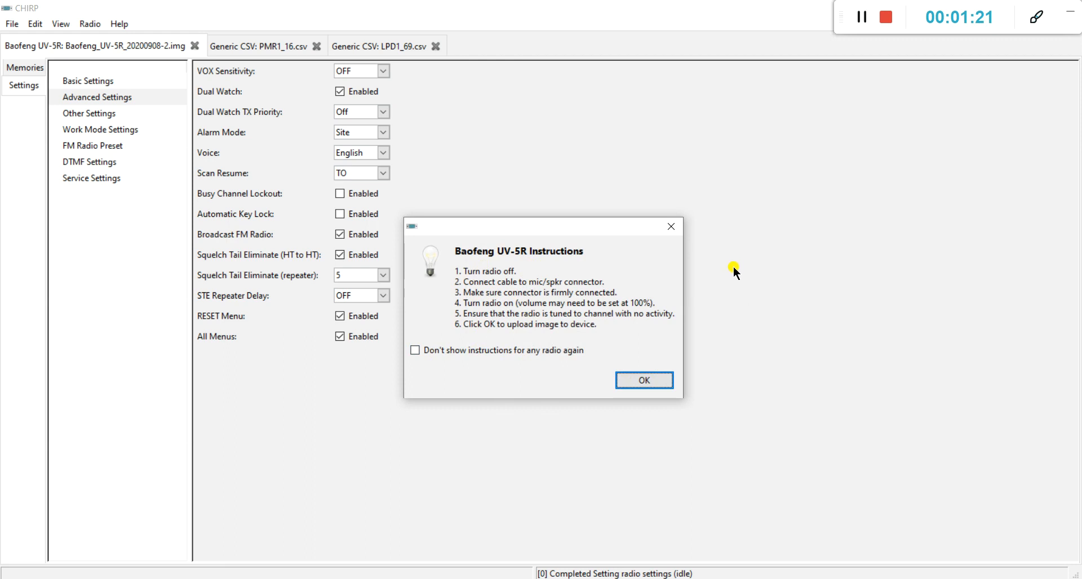
left_click_drag(544, 225, 595, 170)
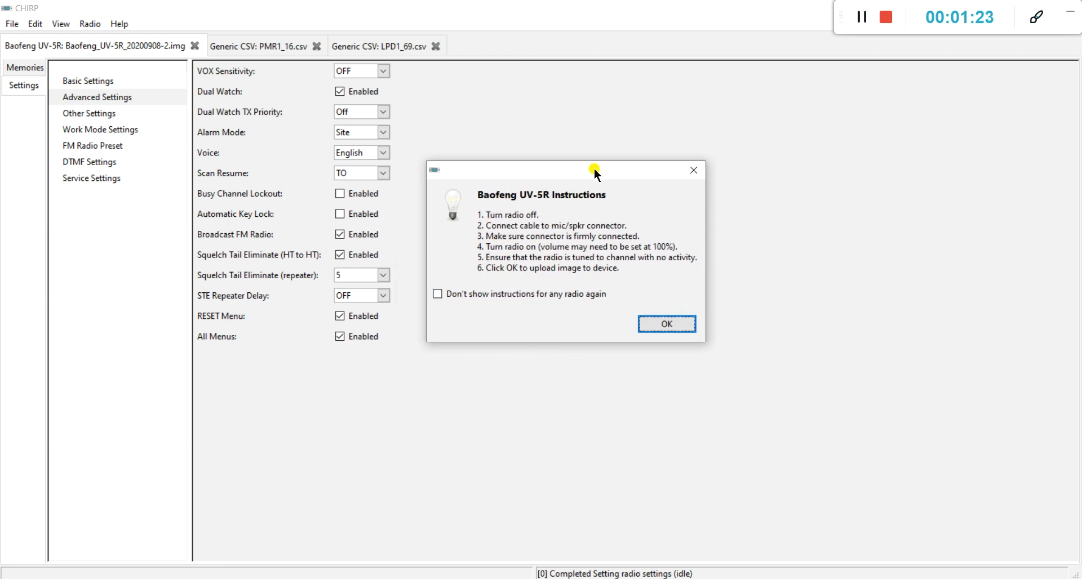
left_click(665, 325)
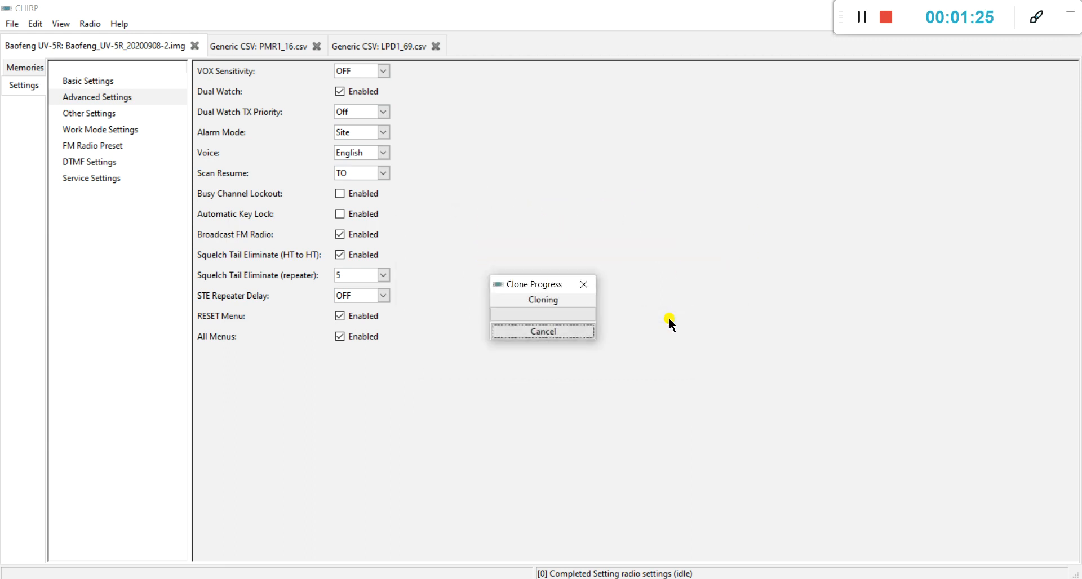